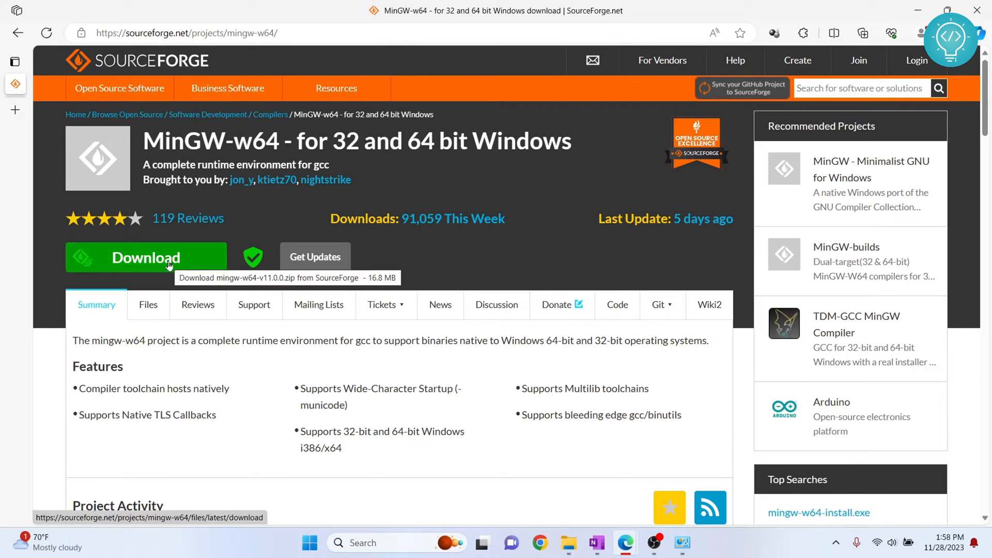
- Download the MinGW setup from SourceForge, run it and continue through the setup preferences
click(146, 257)
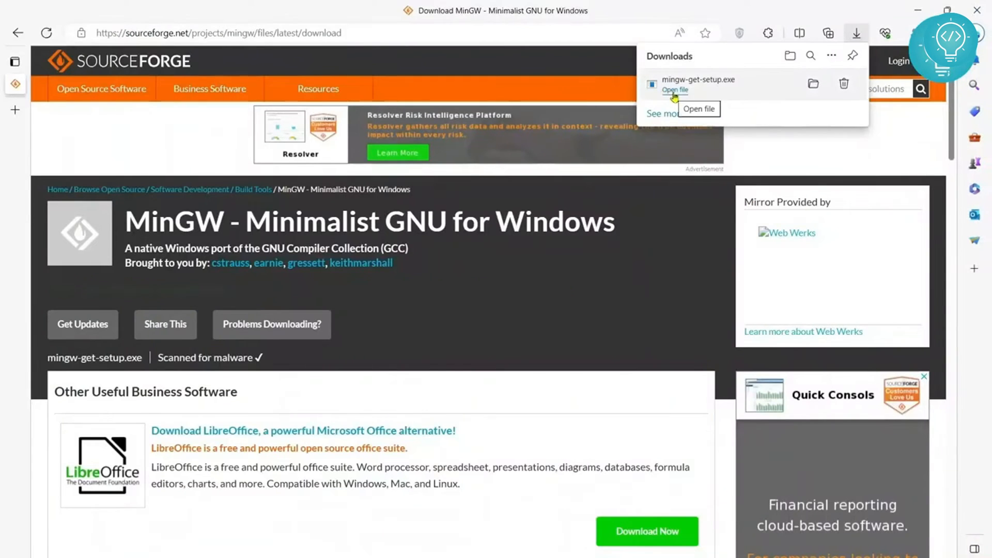
click(674, 90)
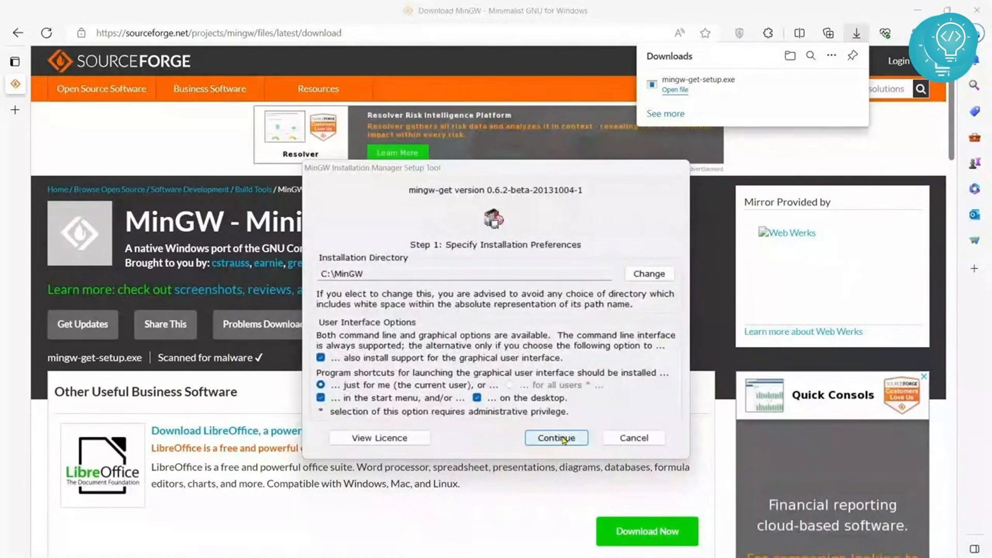
click(555, 438)
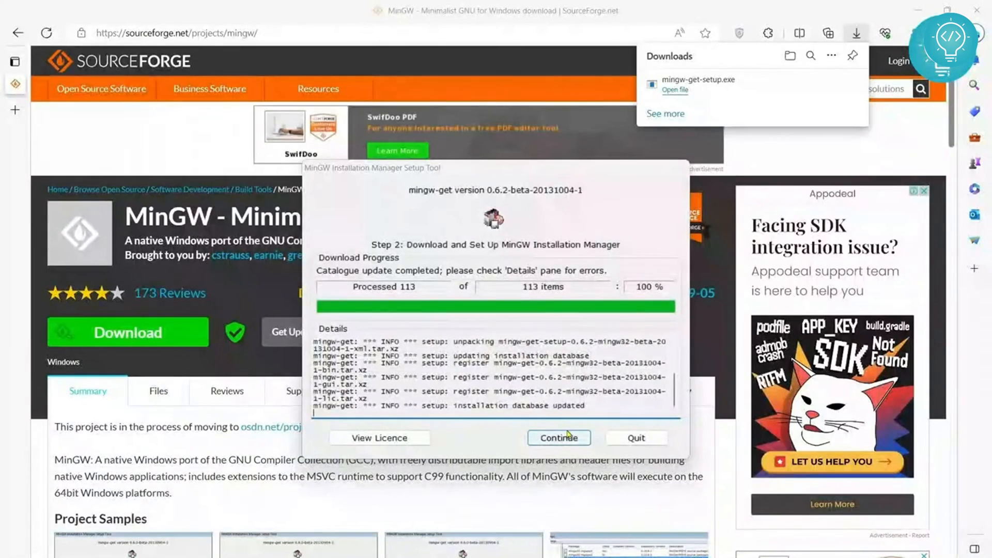
- Launch the Installation Manager and mark mingw32-base and mingw32-gcc-g++ for installation
click(558, 437)
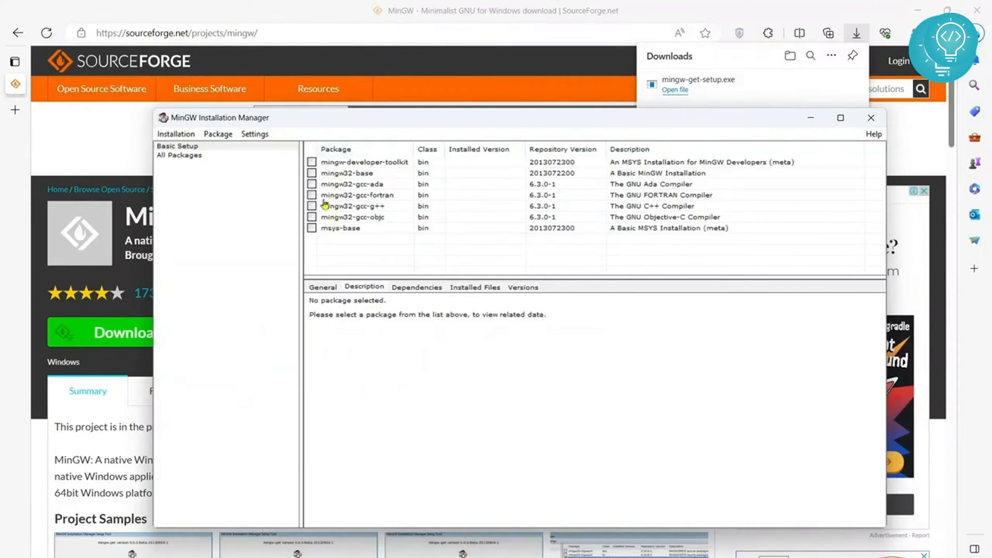
click(348, 173)
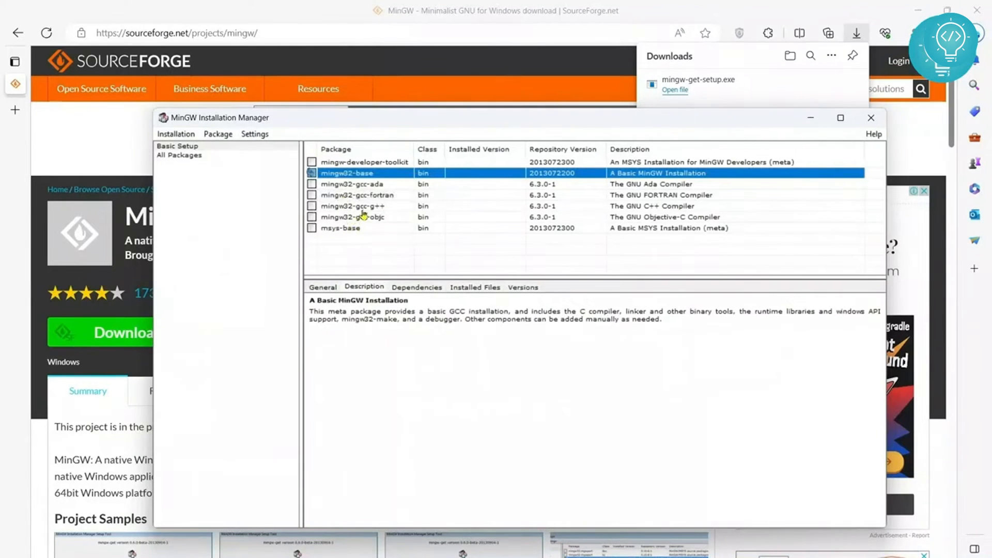
click(352, 206)
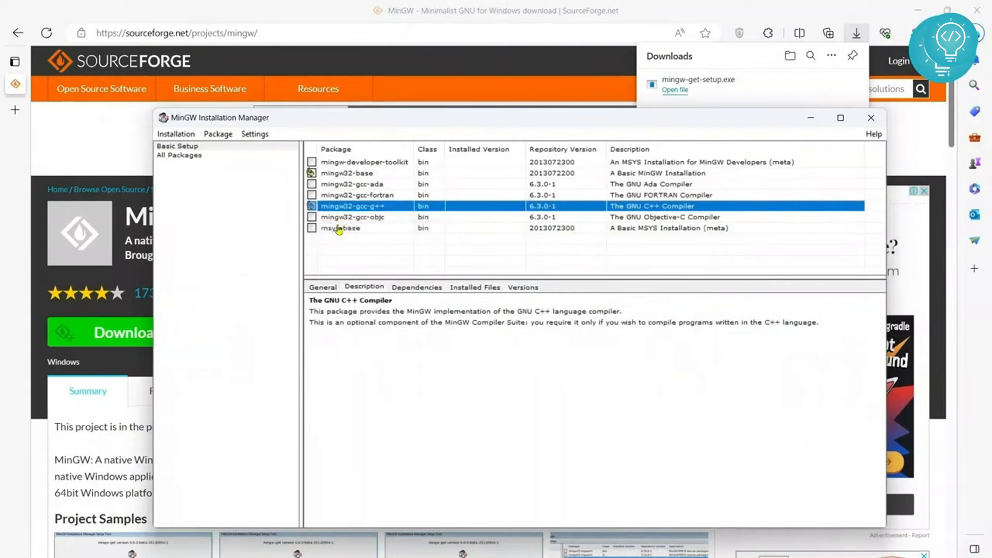
click(176, 133)
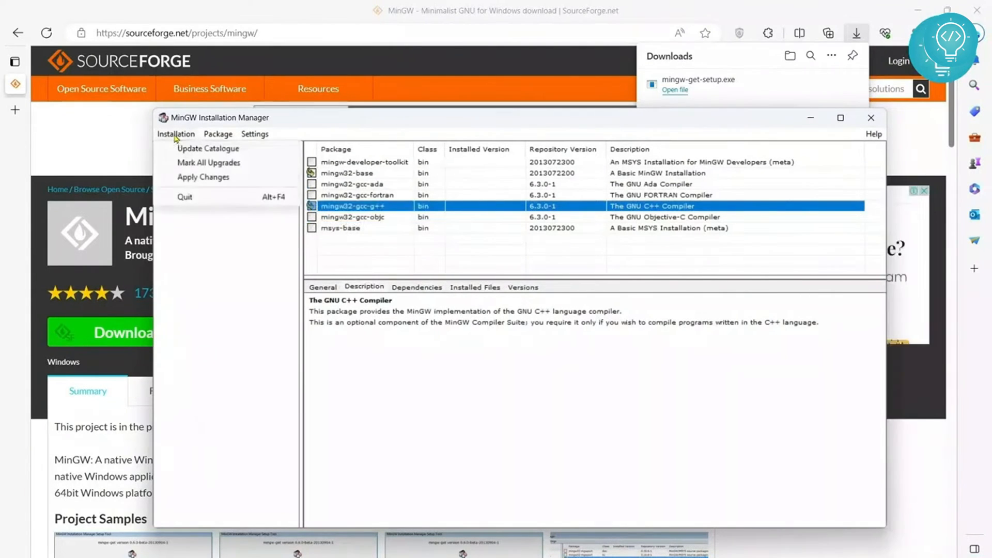
- Apply the changes to install the 29 scheduled packages including gcc and g++
click(202, 176)
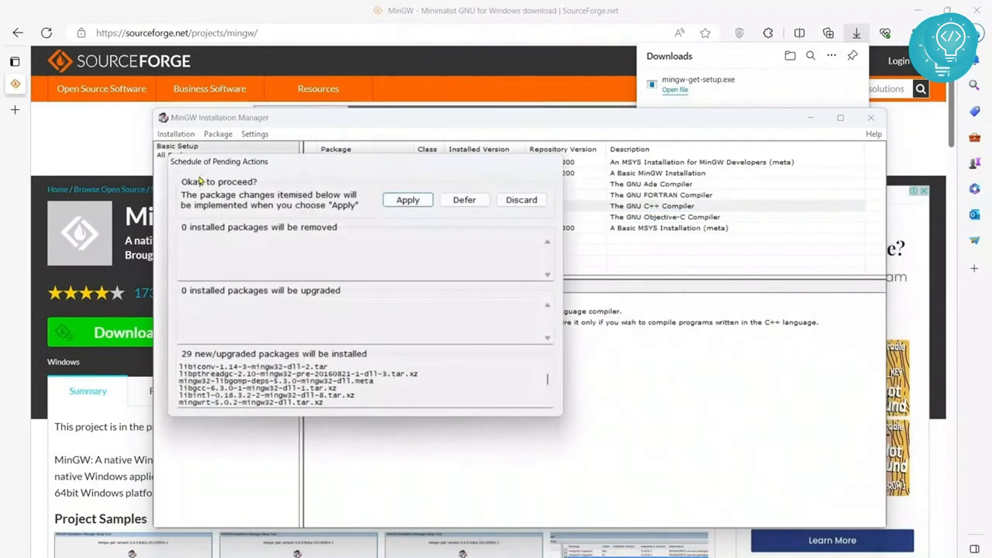
click(407, 199)
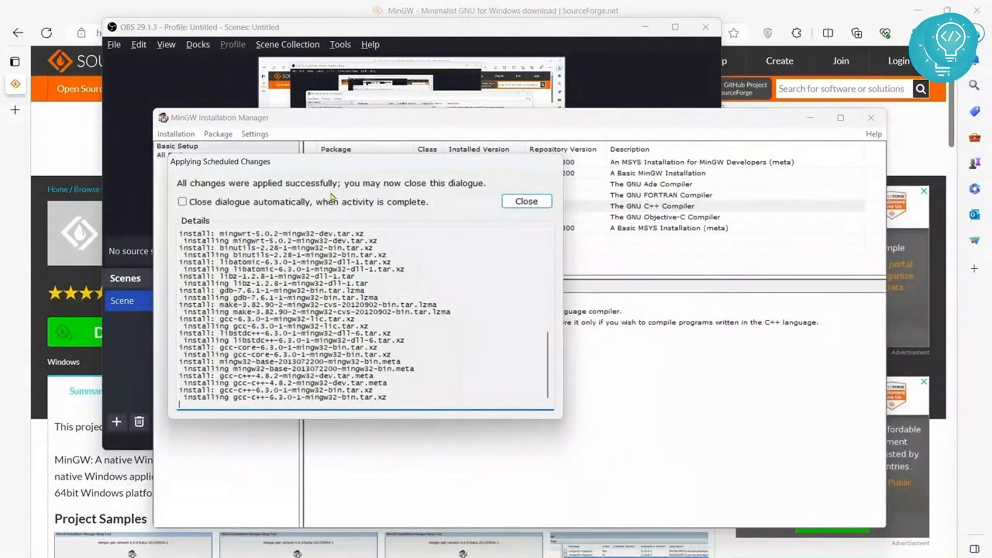
mouse_move(486, 227)
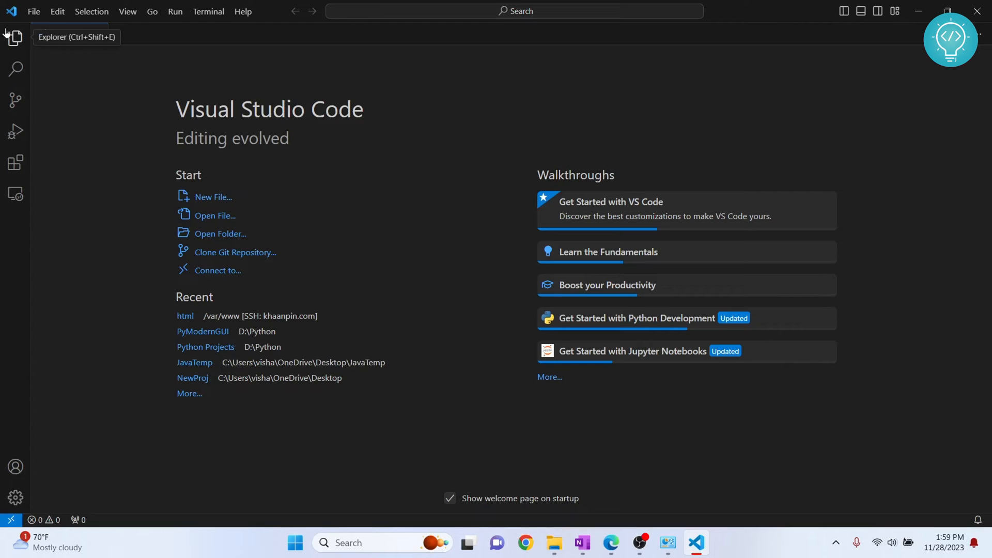
- Create a new MyCProj folder on the Desktop and open it as the VS Code workspace
click(15, 37)
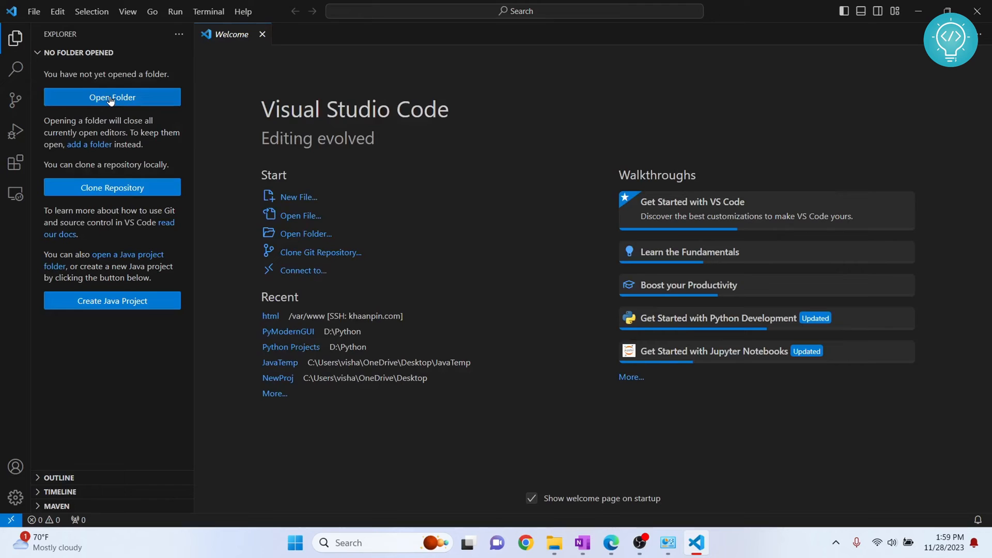
click(112, 97)
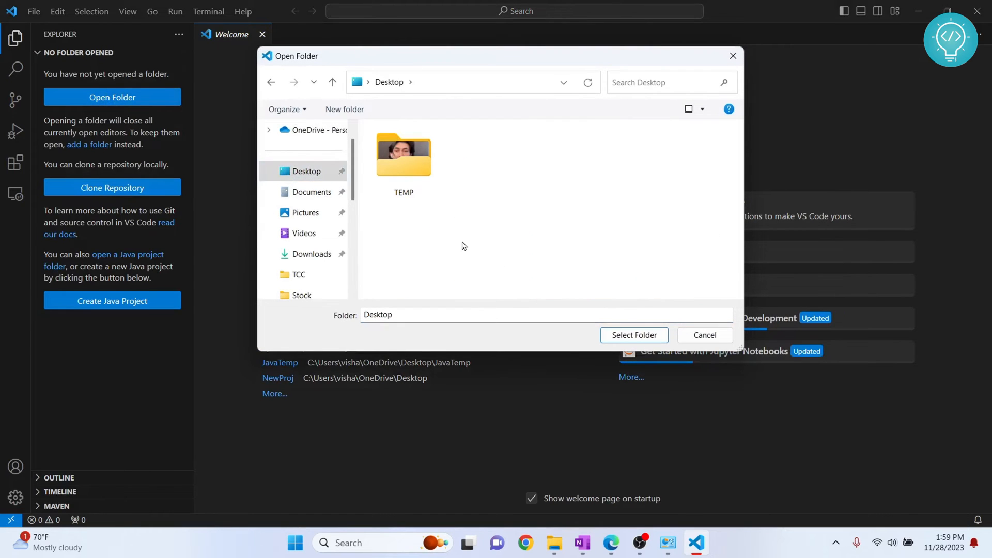
right_click(463, 246)
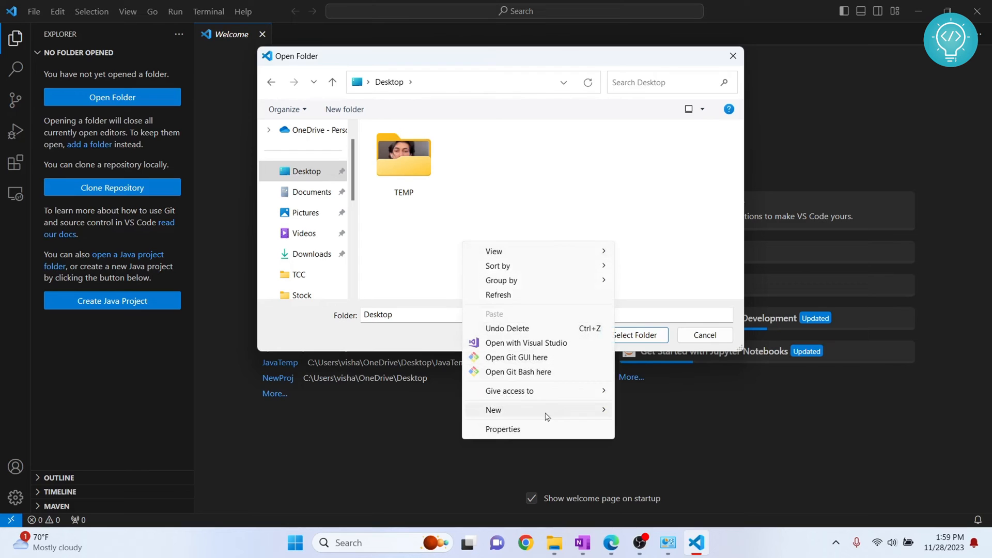
click(493, 409)
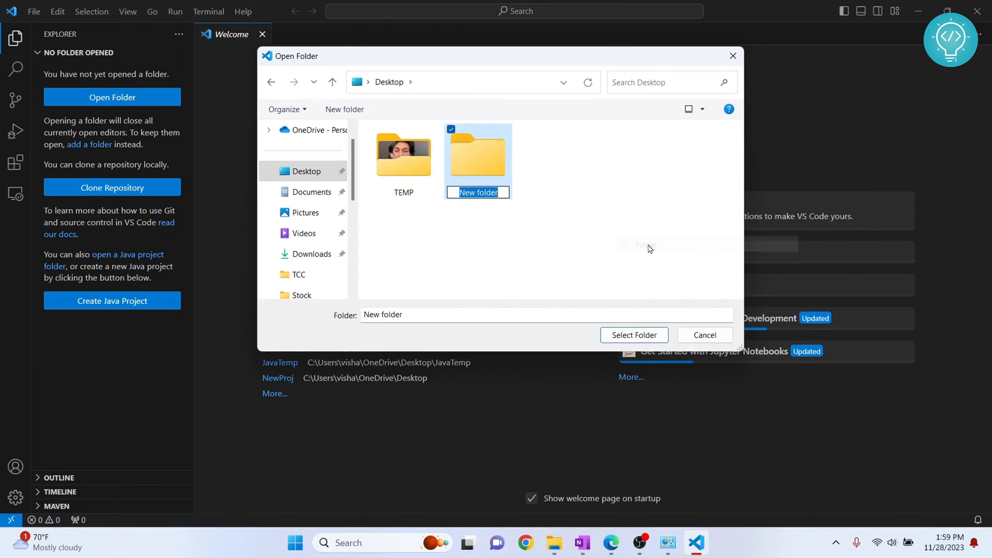
text(MyCProj)
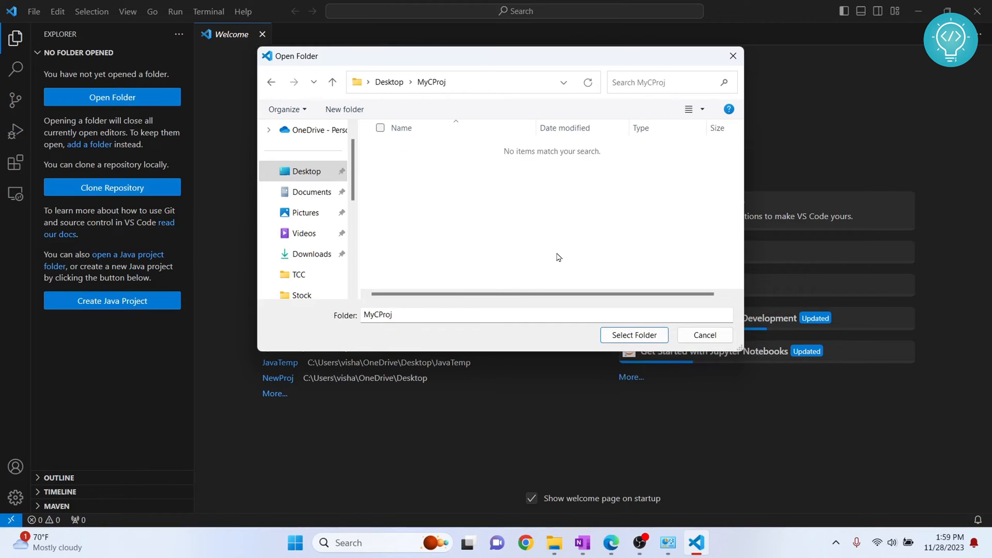
click(632, 335)
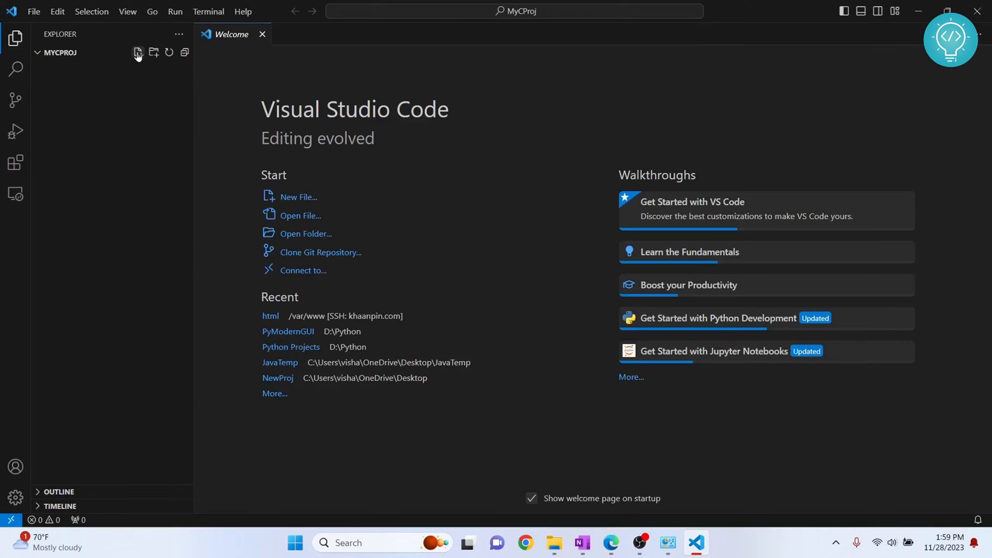
- Create an empty main.c file in MyCProj and dismiss the extension notifications
click(138, 52)
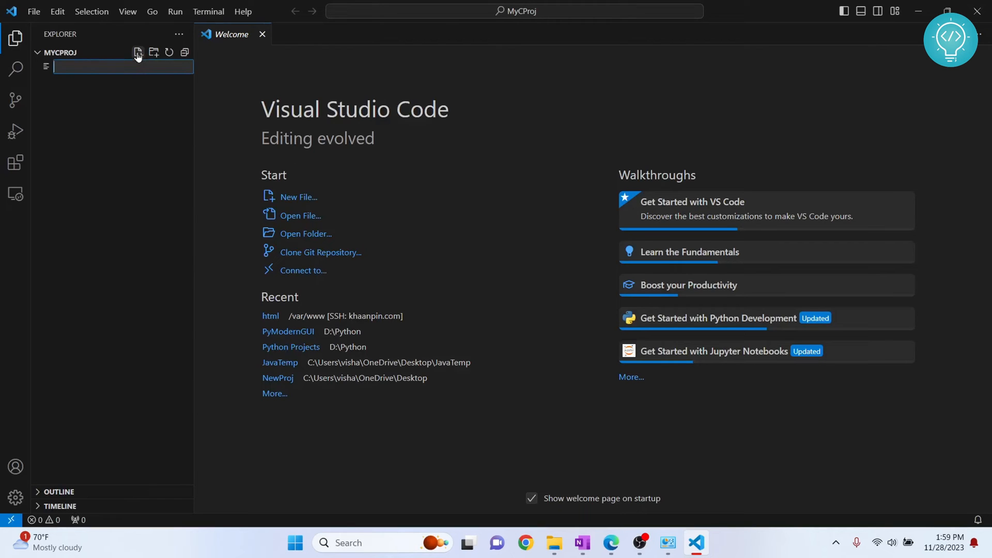
text(mi)
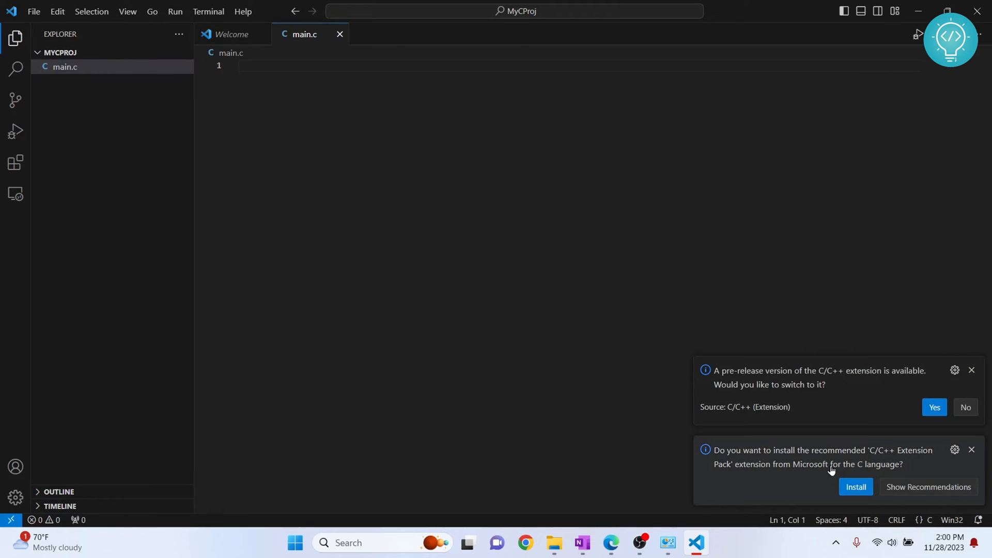
click(971, 370)
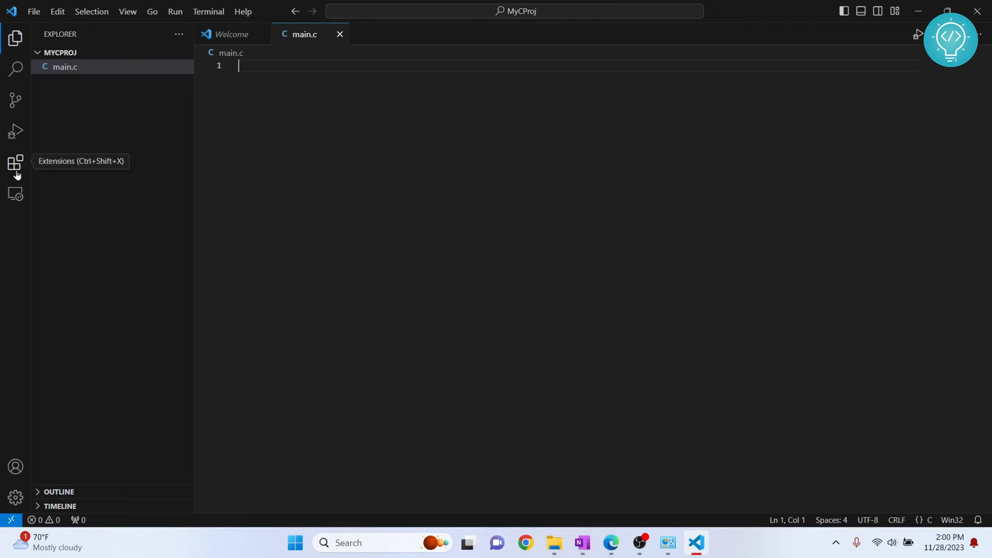
- Find the C/C++ Extension Pack in the Extensions marketplace and install it
click(15, 162)
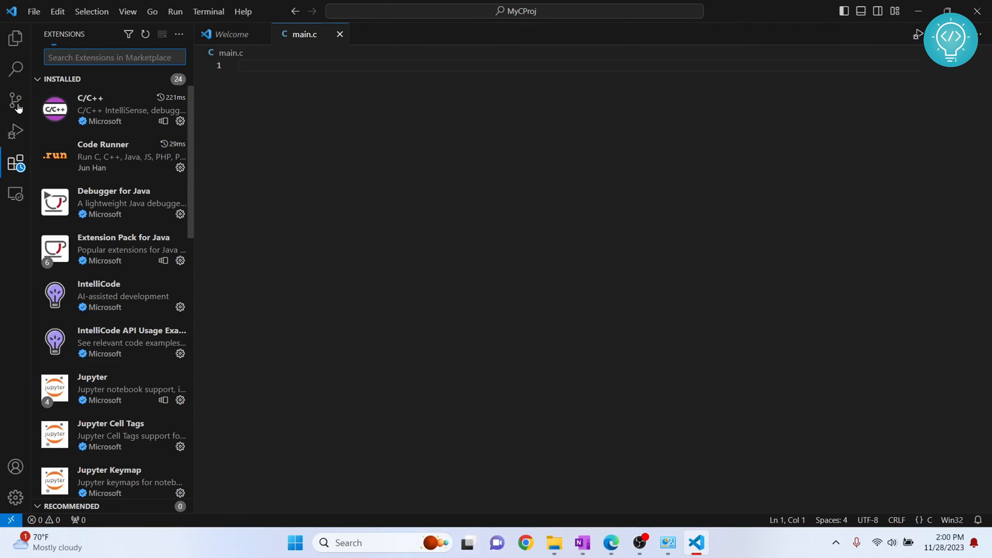
text(c++)
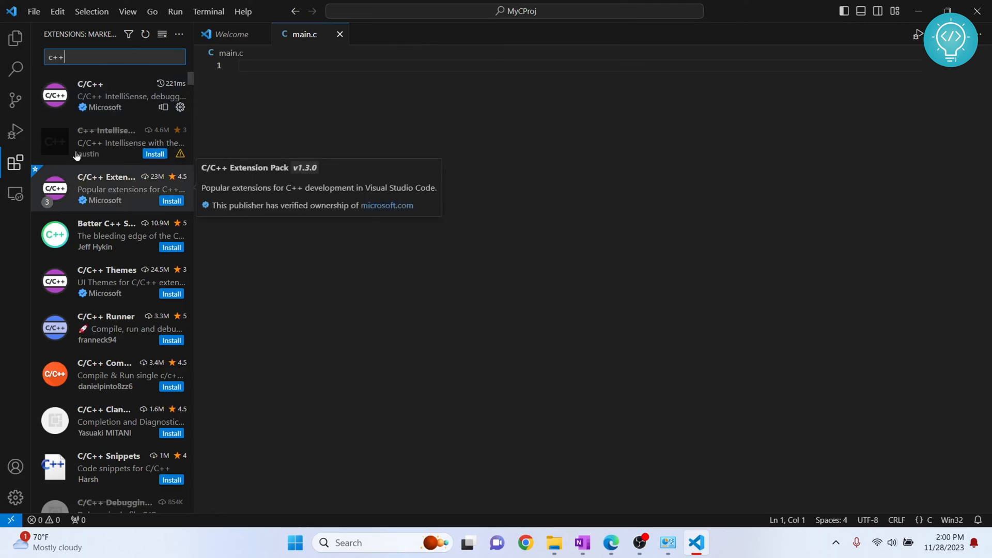
mouse_move(89, 182)
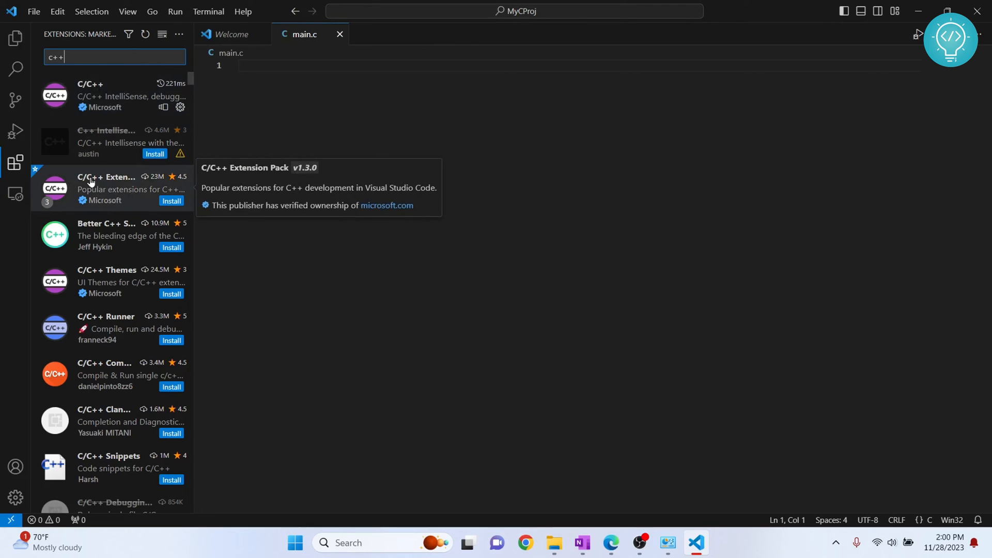
click(112, 188)
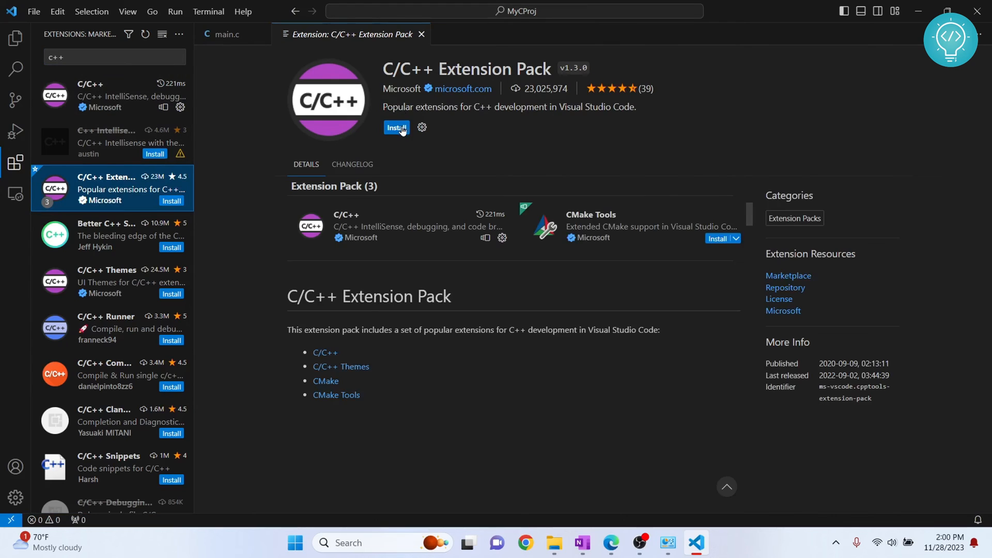
click(395, 127)
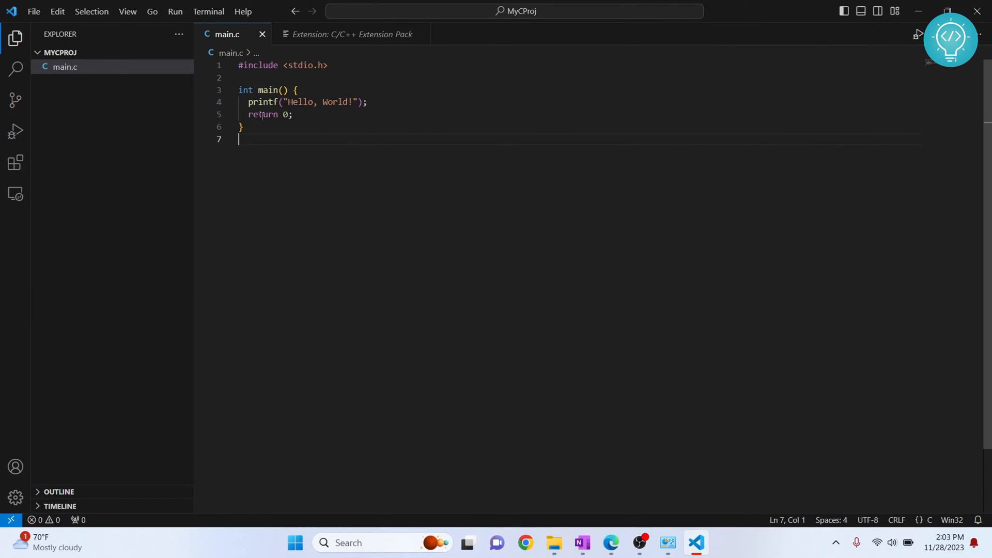
- Start debugging main.c with C++ (GDB/LLDB), decline CMake, and view Hello, World! in the debug console
click(176, 11)
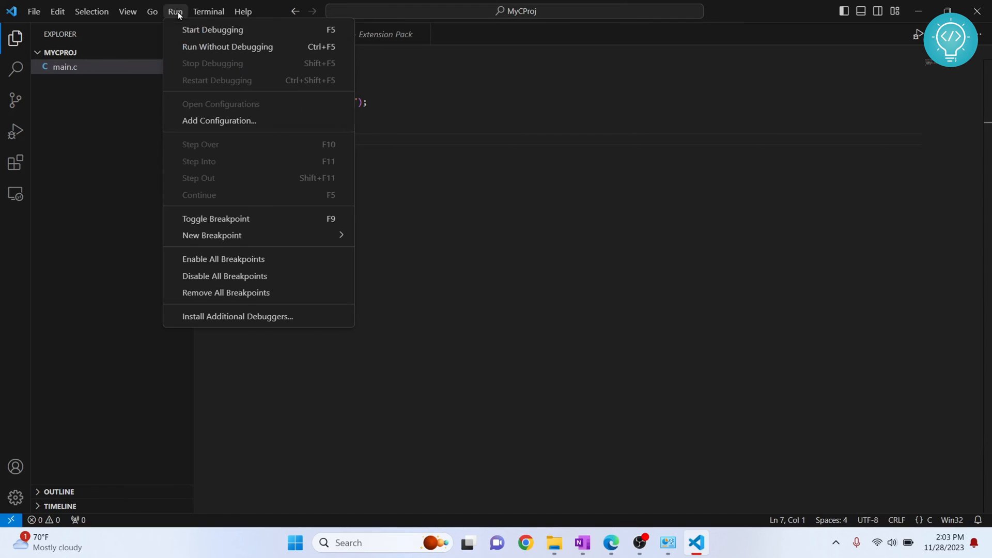
click(213, 29)
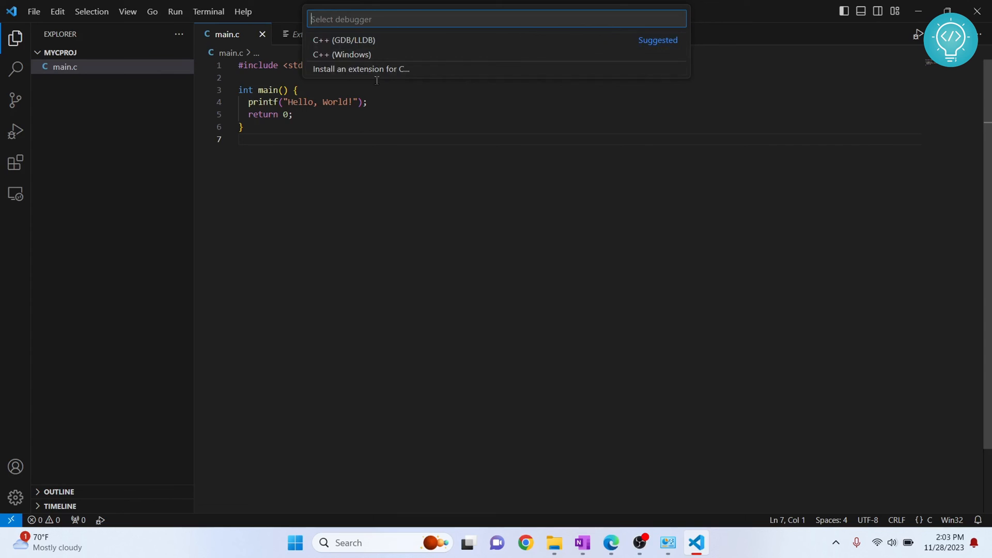
mouse_move(345, 40)
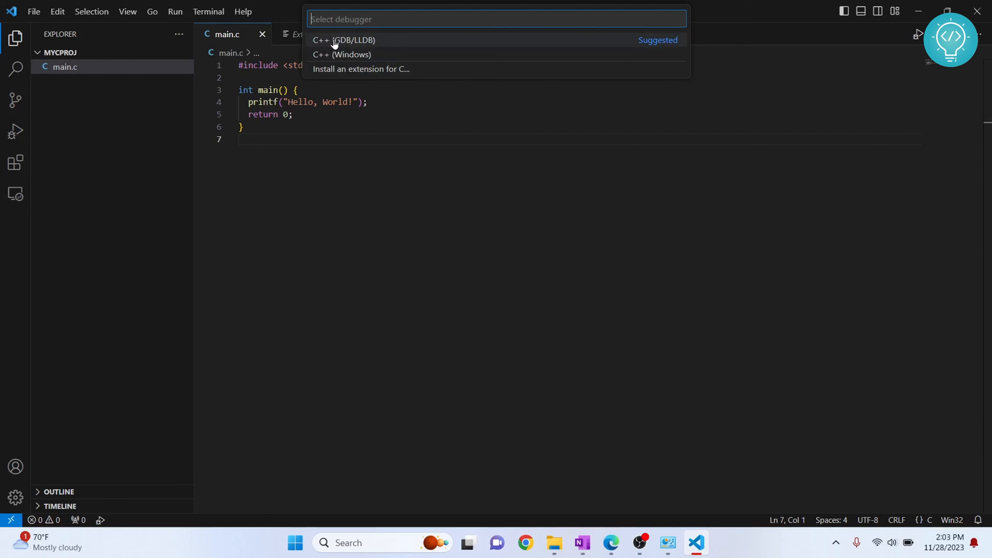
click(346, 40)
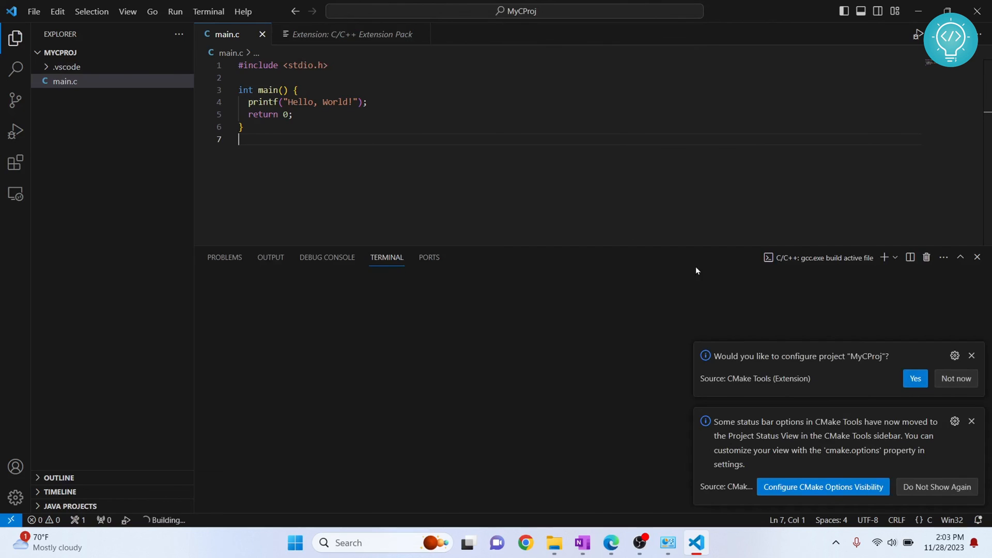
click(955, 378)
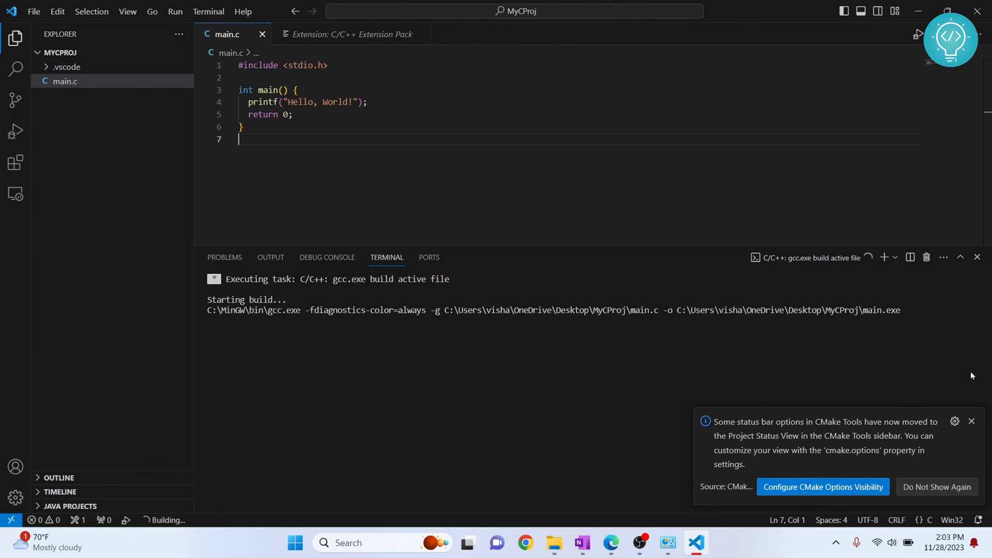
click(15, 132)
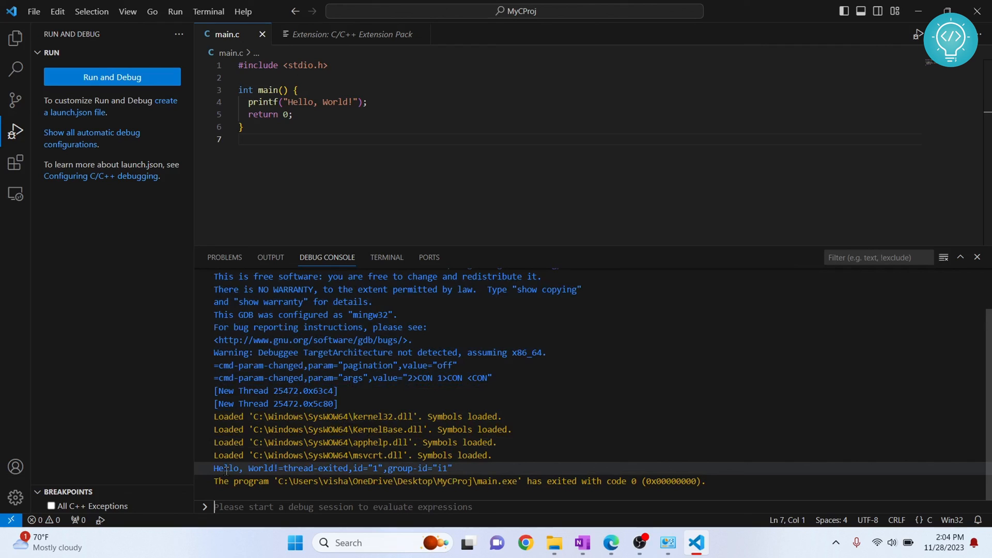